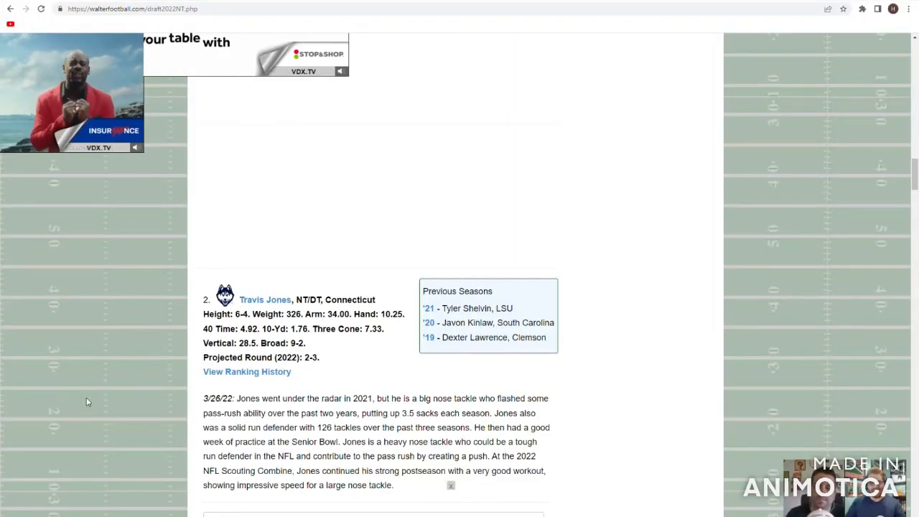
# - Enter Athletism 3.3 and Pass Rush 3.5 in the 3-3.99 column
pyautogui.scroll(-3)
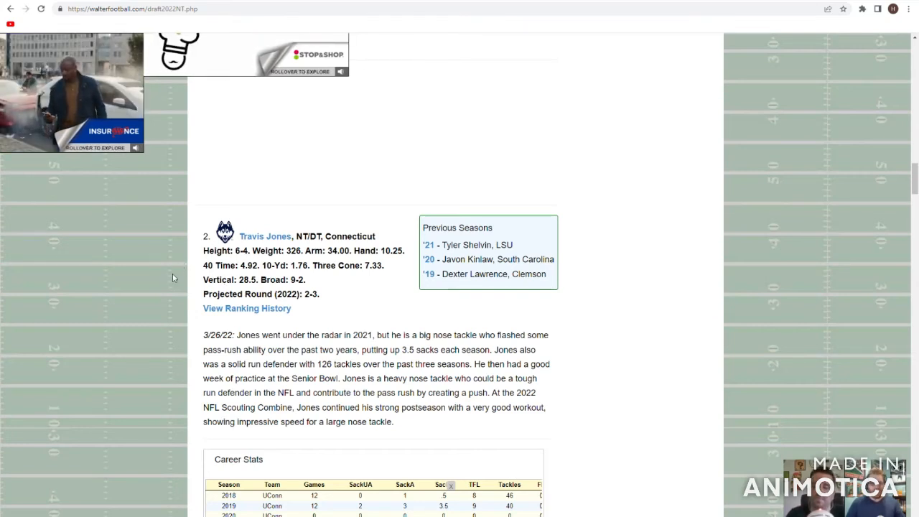
pyautogui.moveTo(203, 236); pyautogui.dragTo(282, 251)
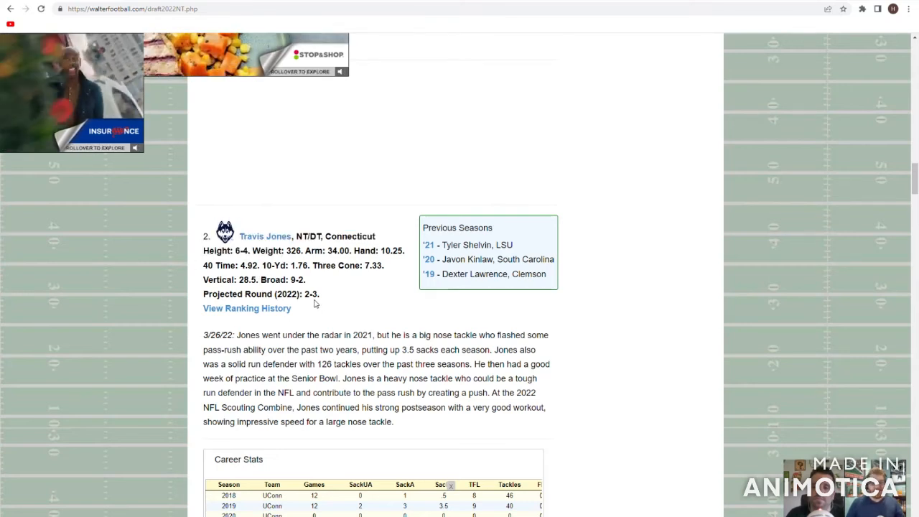
pyautogui.moveTo(287, 308)
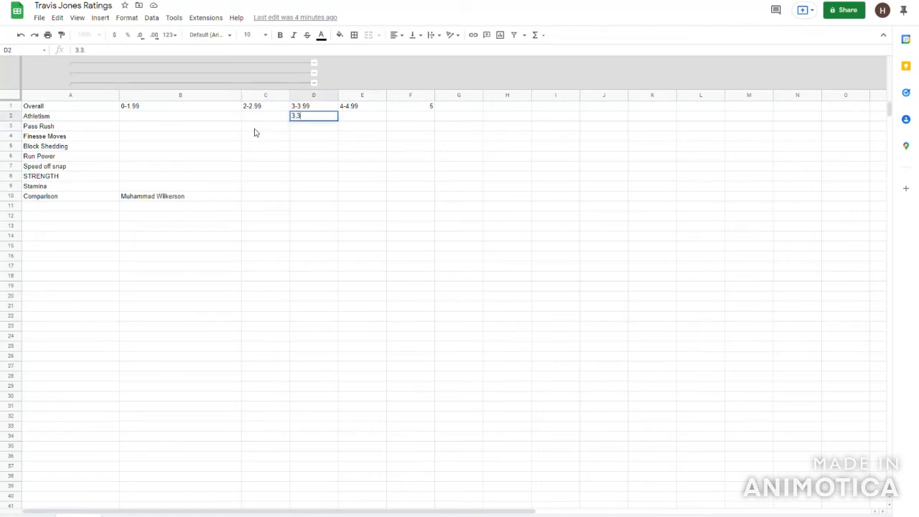
pyautogui.press('Enter')
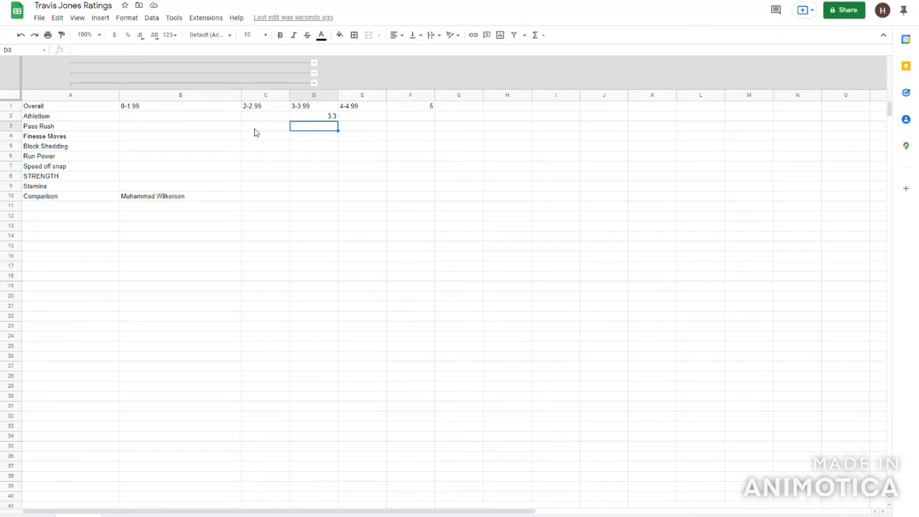
pyautogui.write('3.5')
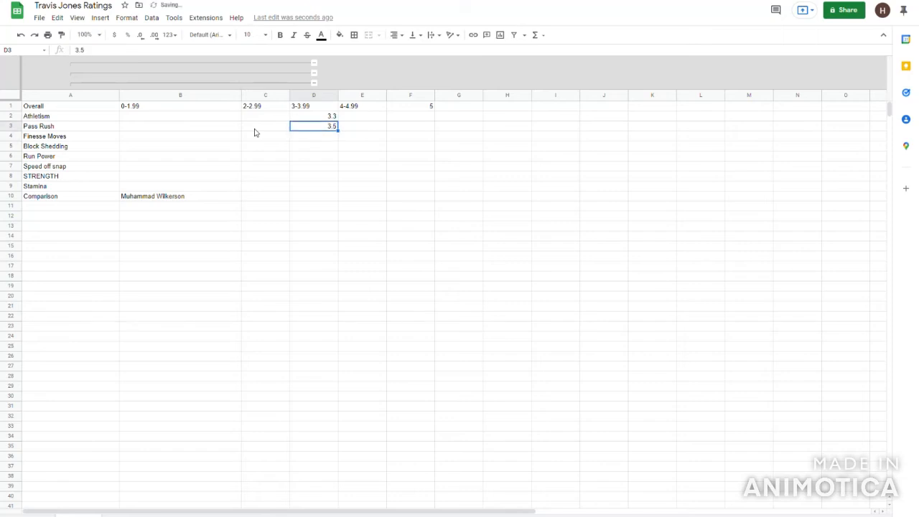
pyautogui.press('Enter')
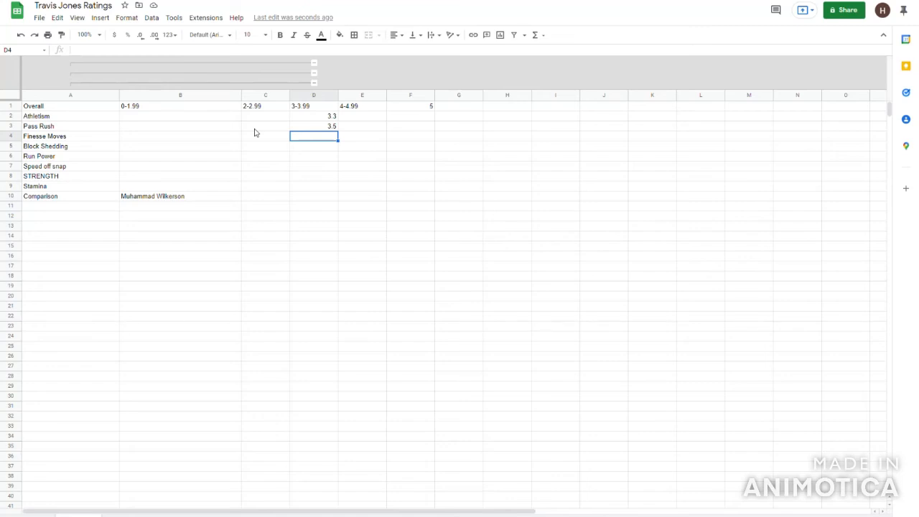
# - Enter Finesse Moves 3.75 and Block Shedding 3.2 in the 3-3.99 column
pyautogui.write('3.75')
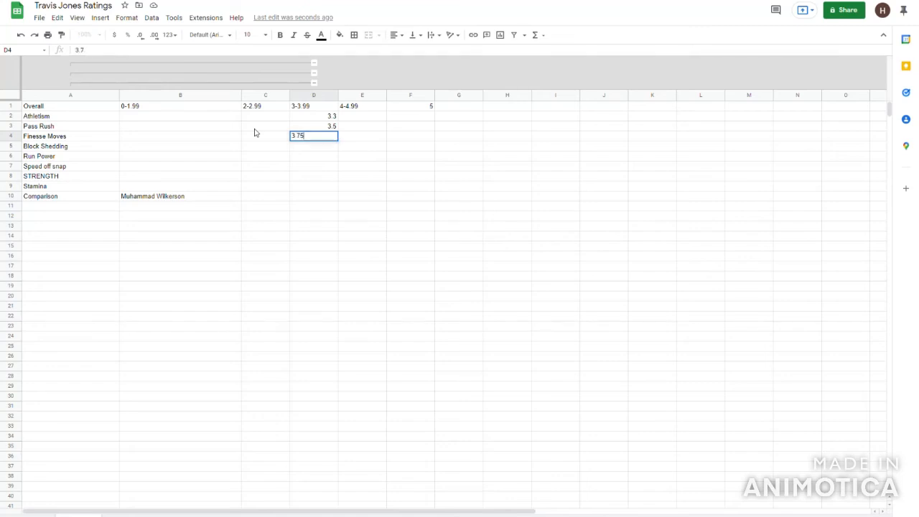
pyautogui.press('Enter')
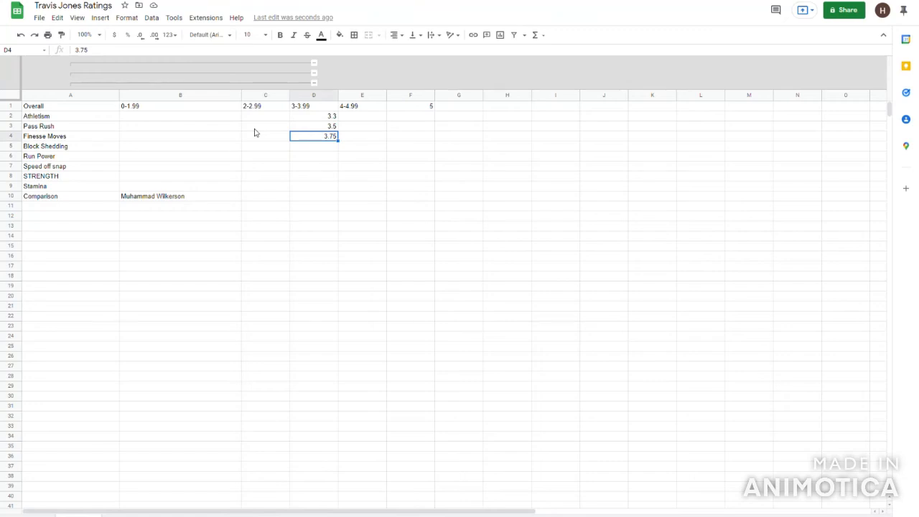
pyautogui.click(265, 146)
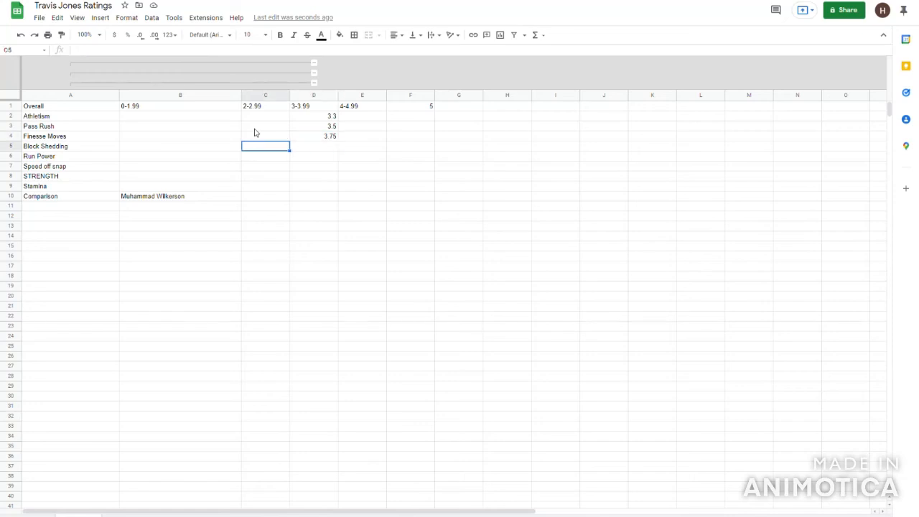
pyautogui.click(314, 146)
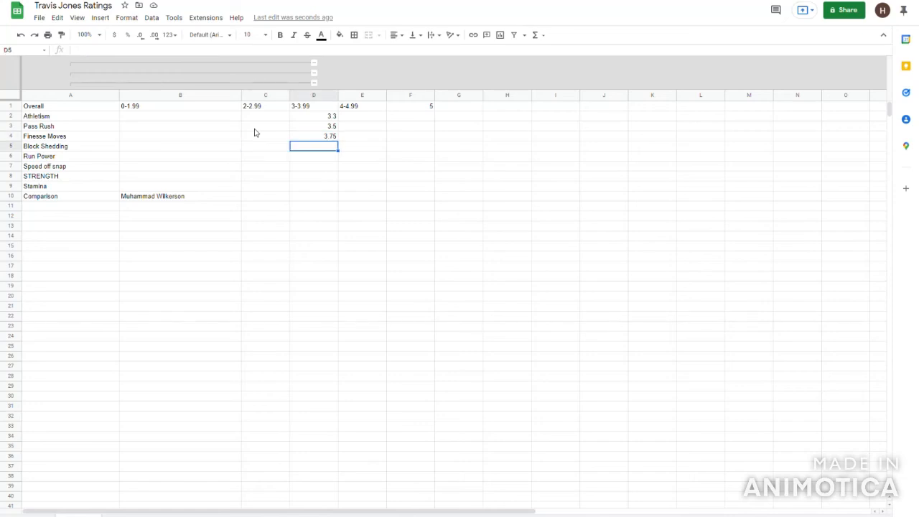
pyautogui.write('3.2')
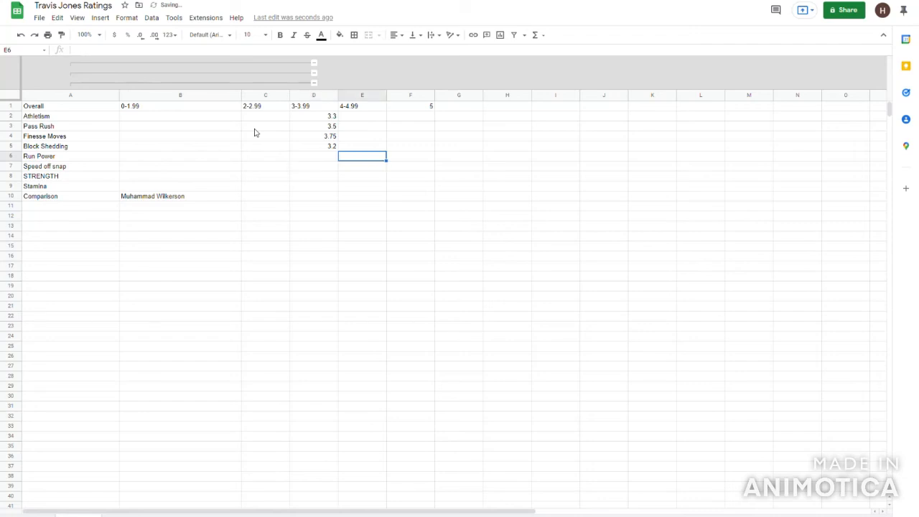
pyautogui.click(314, 156)
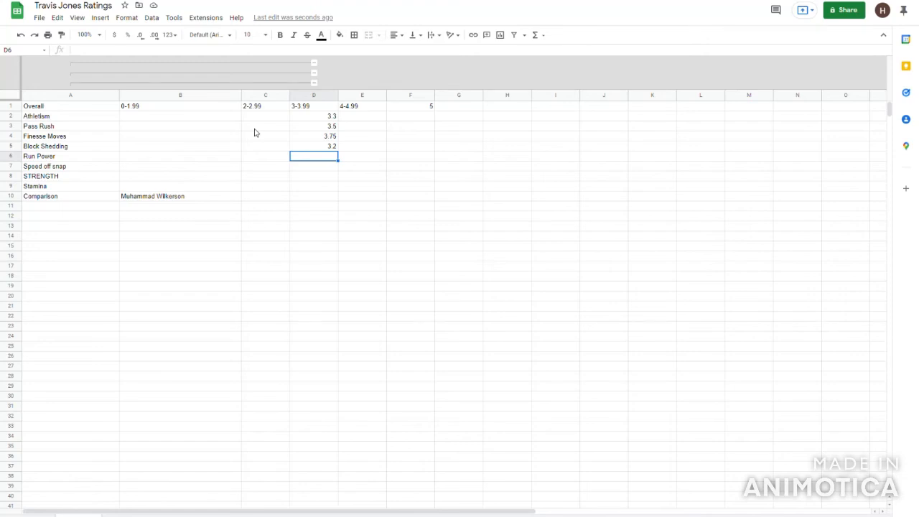
# - Score Run Power and Speed off snap 2.7, and begin the STRENGTH score
pyautogui.write('3')
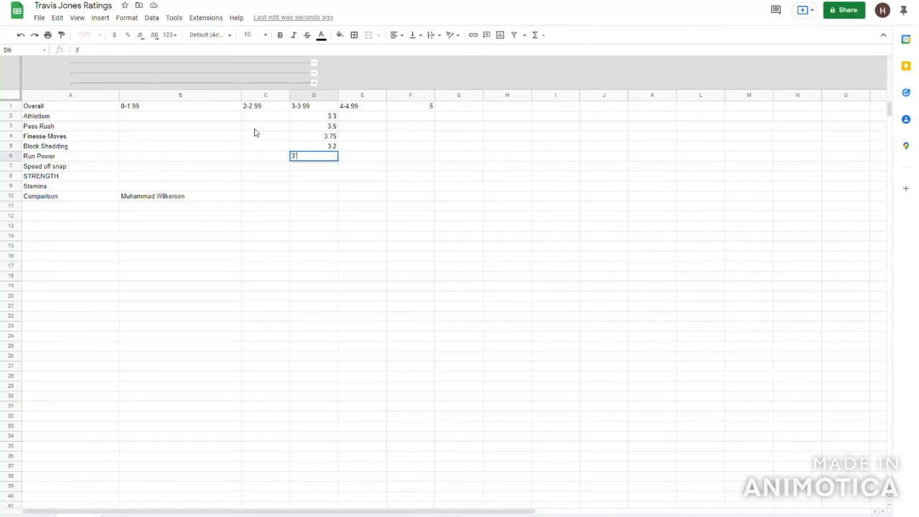
pyautogui.press('Enter')
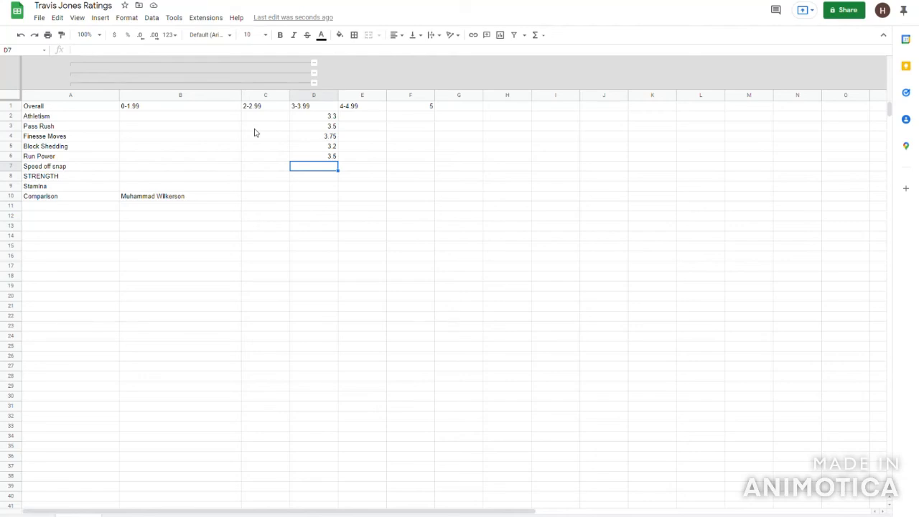
pyautogui.write('2')
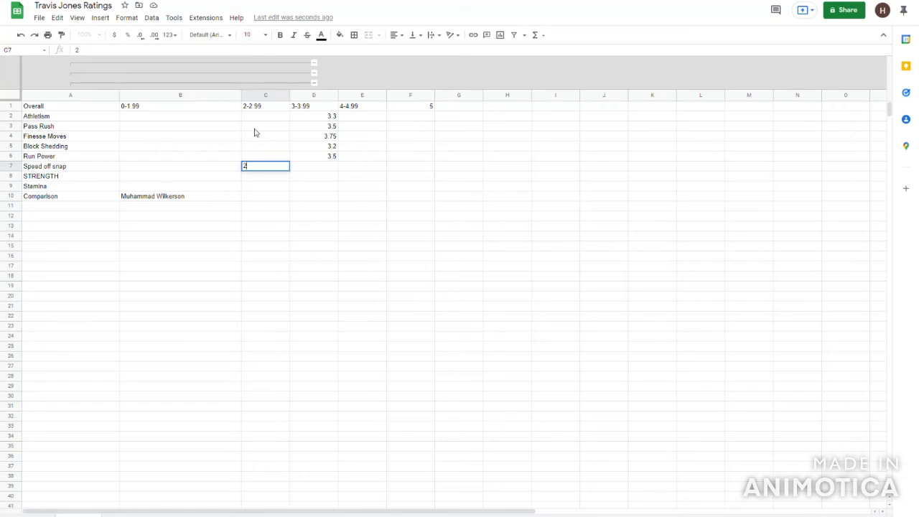
pyautogui.write('2.7')
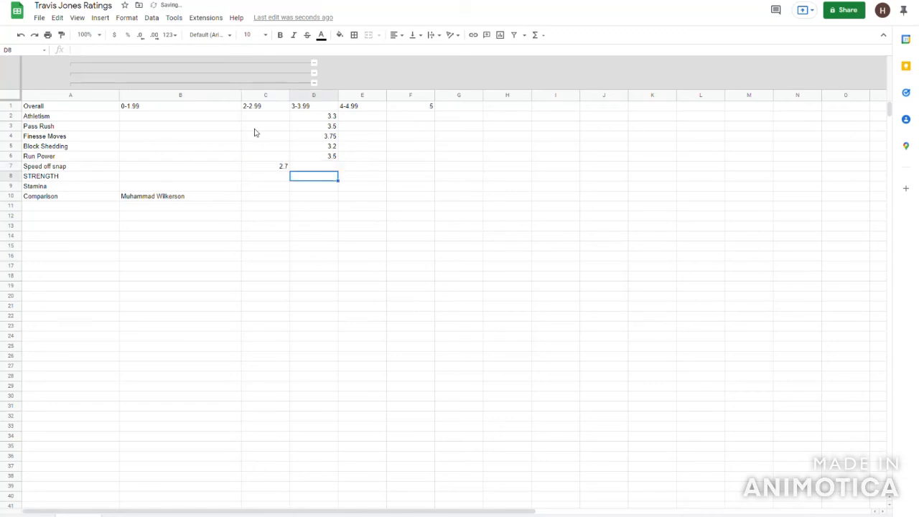
pyautogui.click(265, 166)
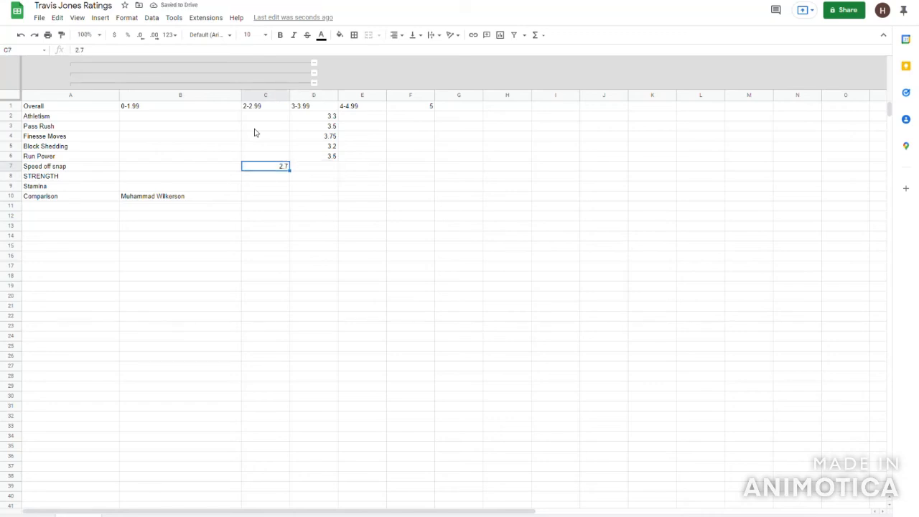
pyautogui.click(65, 176)
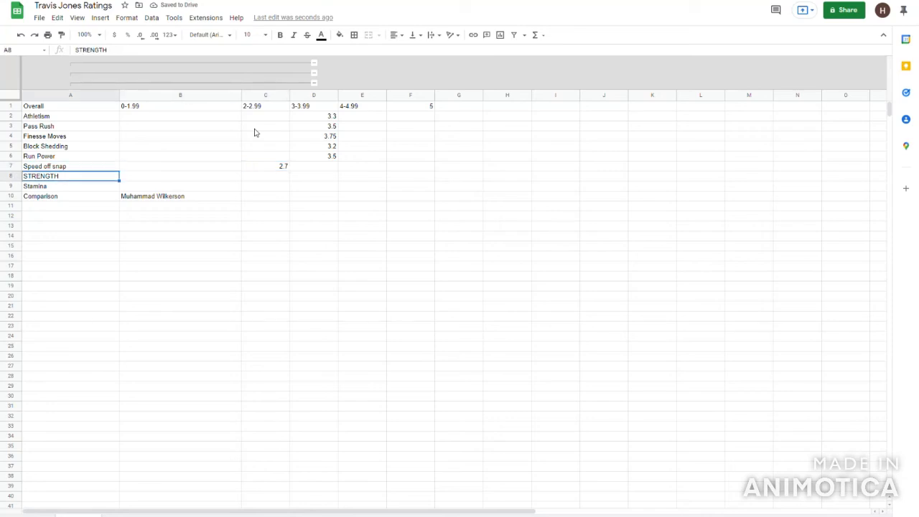
pyautogui.write('3/')
pyautogui.click(265, 186)
pyautogui.write('2.95')
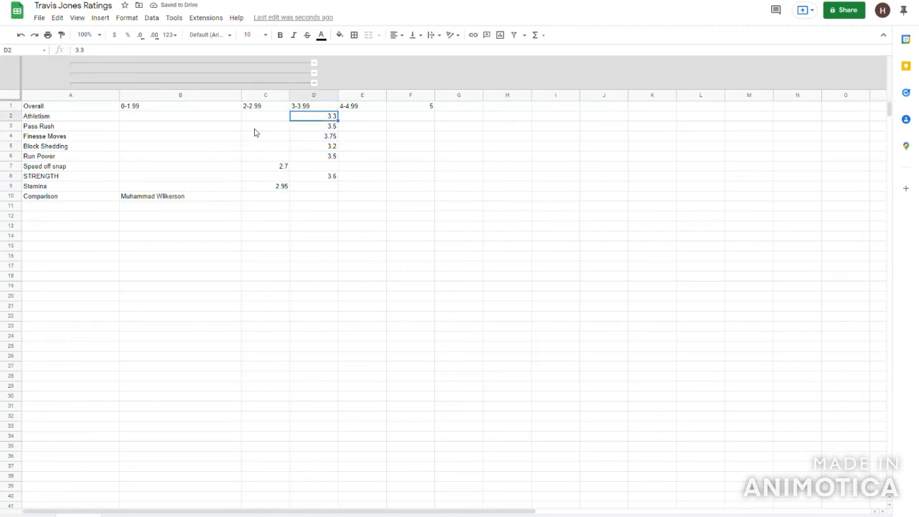
# - Review the entered scores and the empty 2-2.99 cells across the attribute rows
pyautogui.click(265, 146)
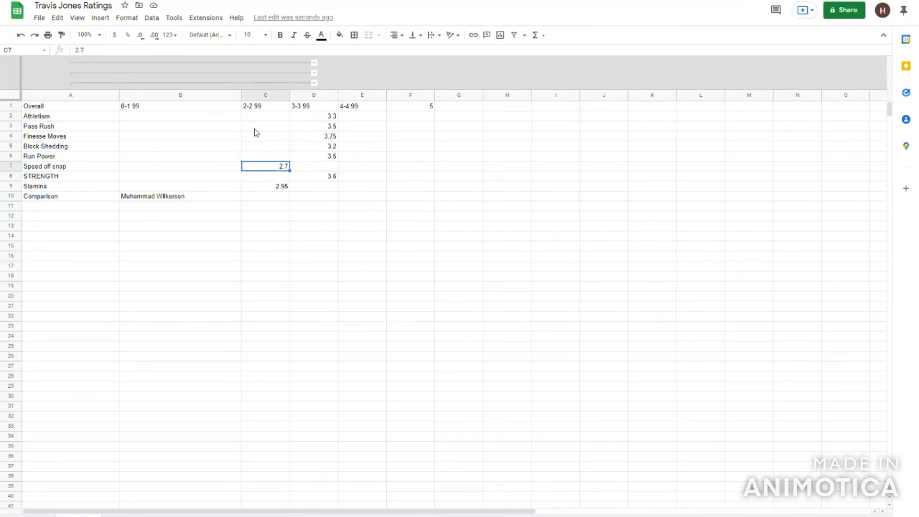
pyautogui.click(265, 186)
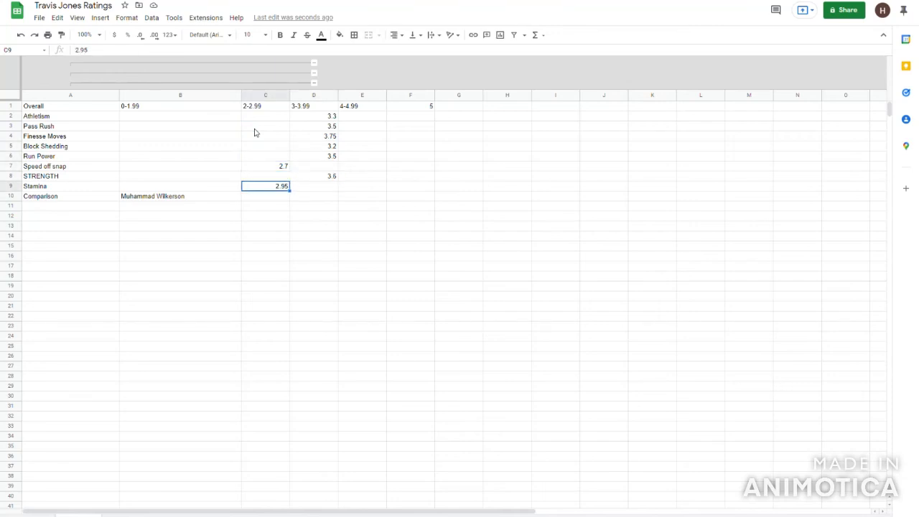
pyautogui.click(265, 166)
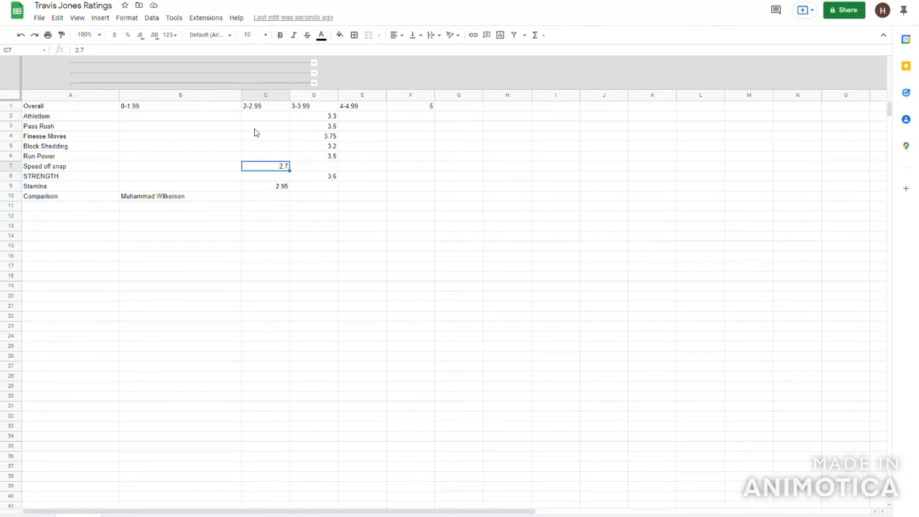
pyautogui.click(313, 116)
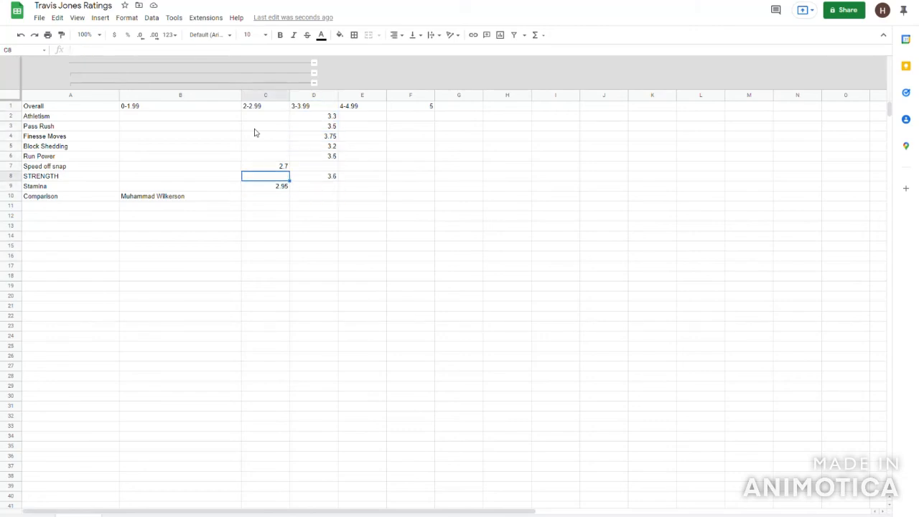
pyautogui.click(265, 156)
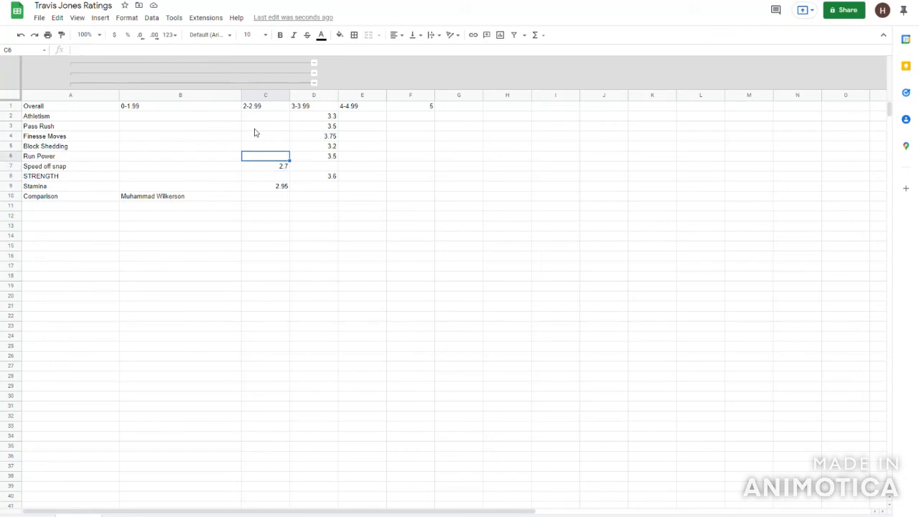
pyautogui.click(265, 126)
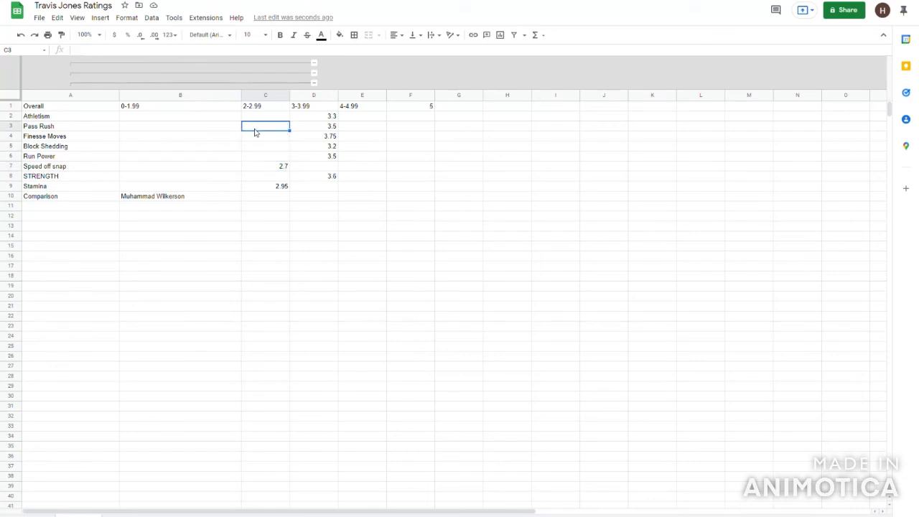
pyautogui.click(313, 126)
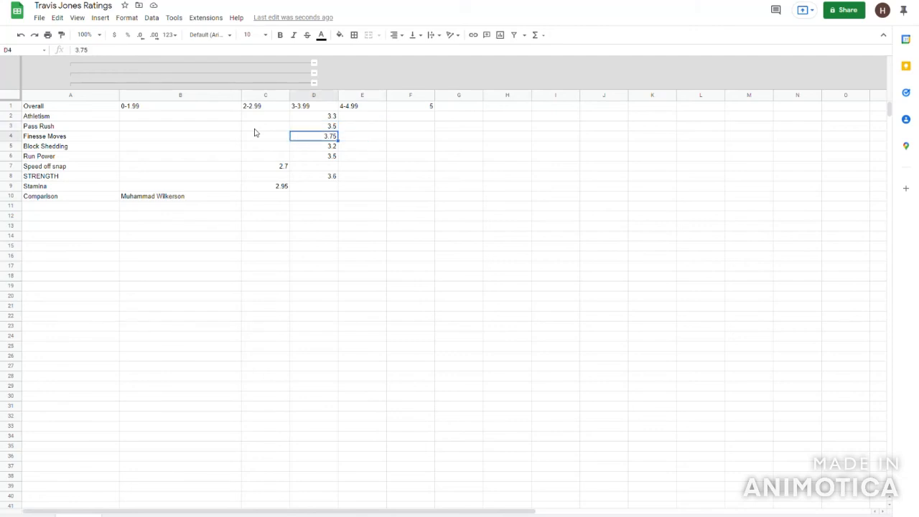
pyautogui.click(45, 136)
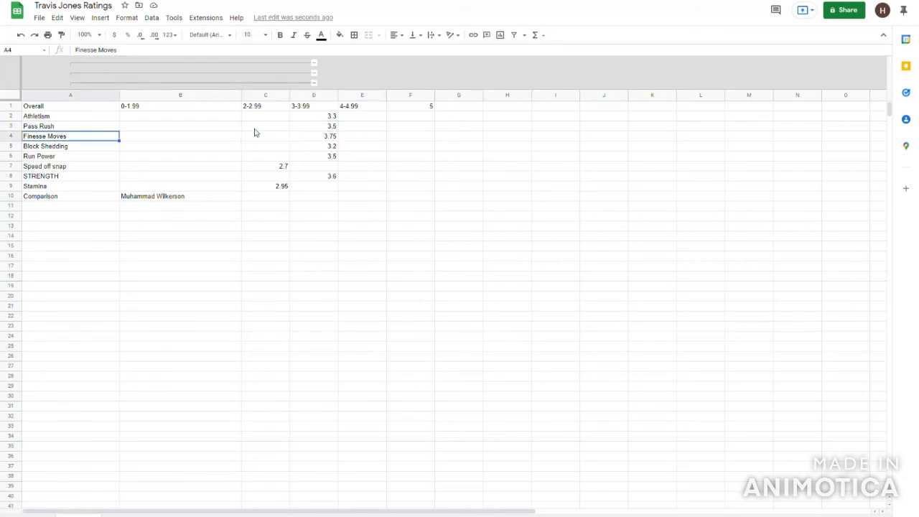
pyautogui.click(265, 116)
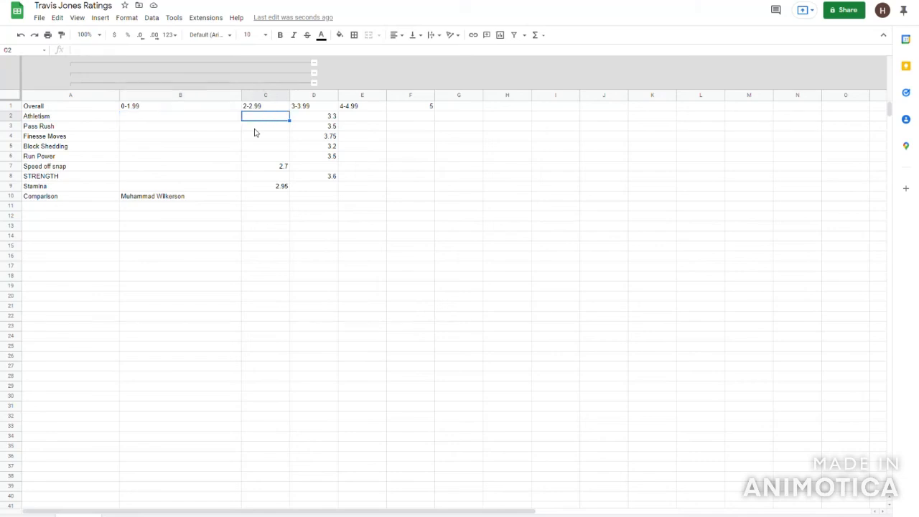
pyautogui.click(314, 116)
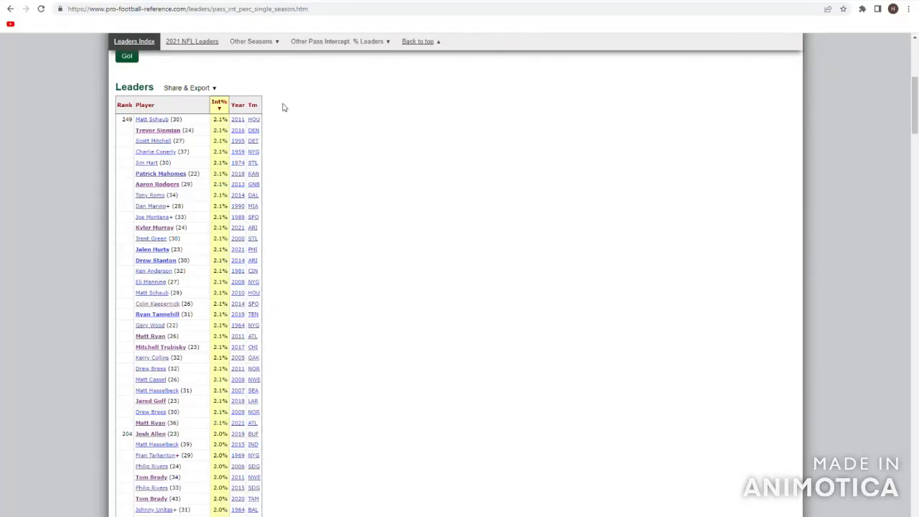
pyautogui.moveTo(237, 119)
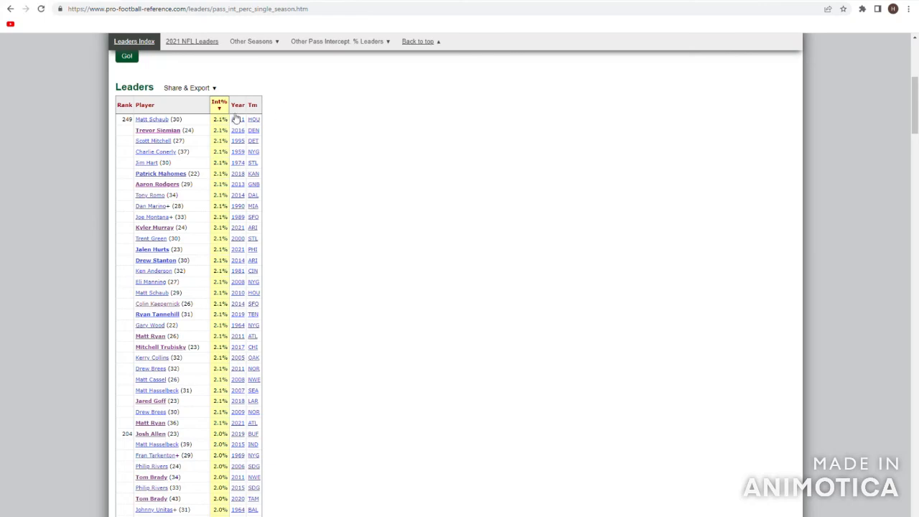
# - Open the 2018 season passing page from the Int% leaders table
pyautogui.click(219, 104)
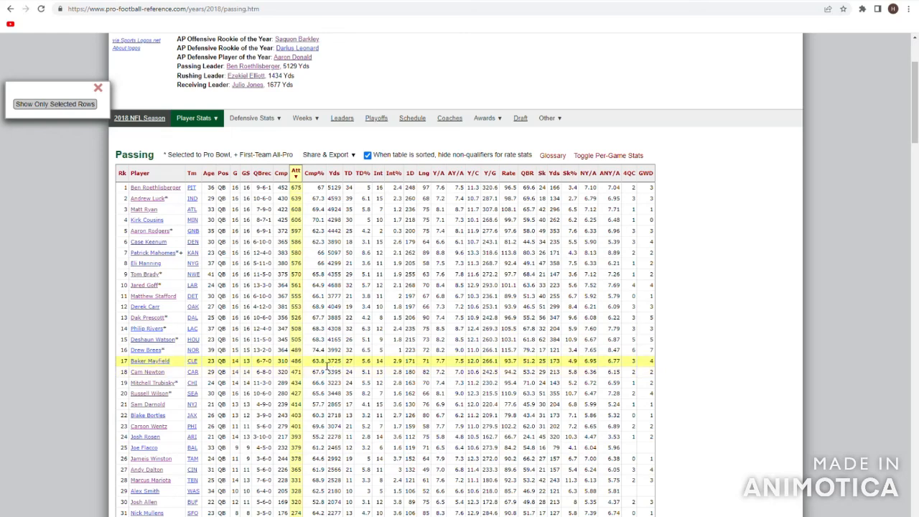
pyautogui.moveTo(383, 362)
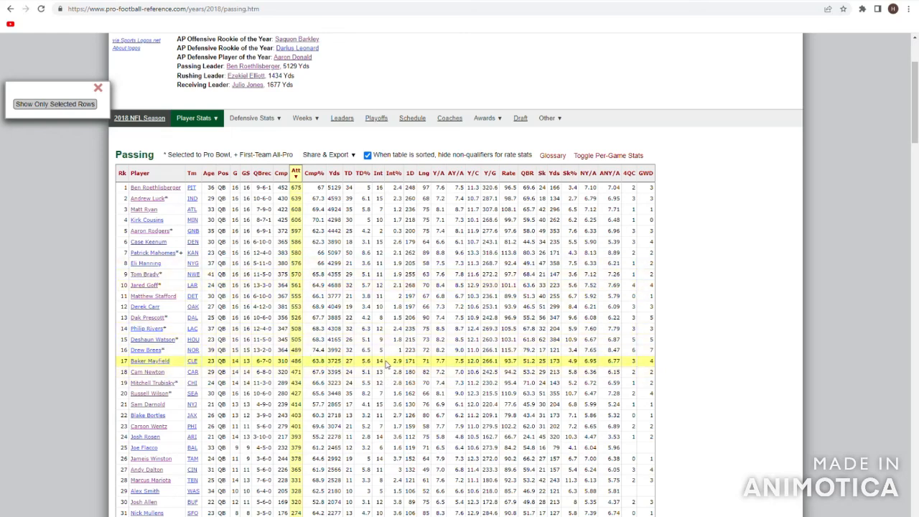
pyautogui.moveTo(382, 364)
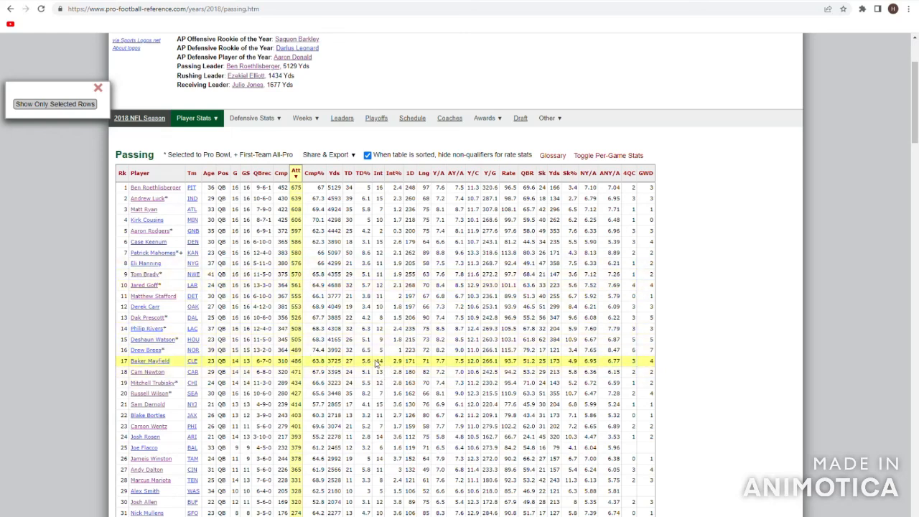